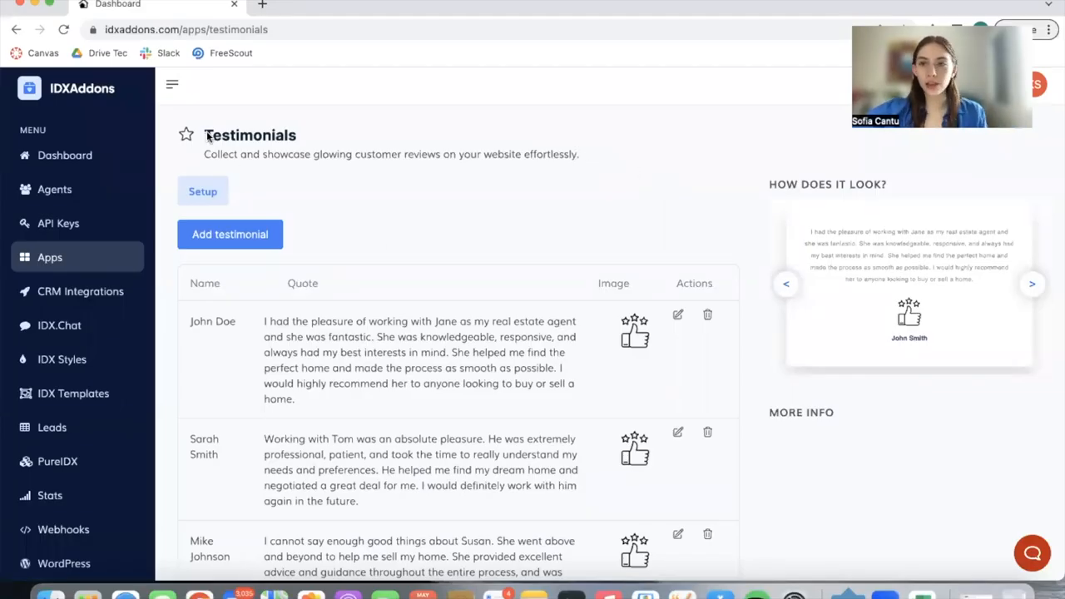
pyautogui.moveTo(512, 223)
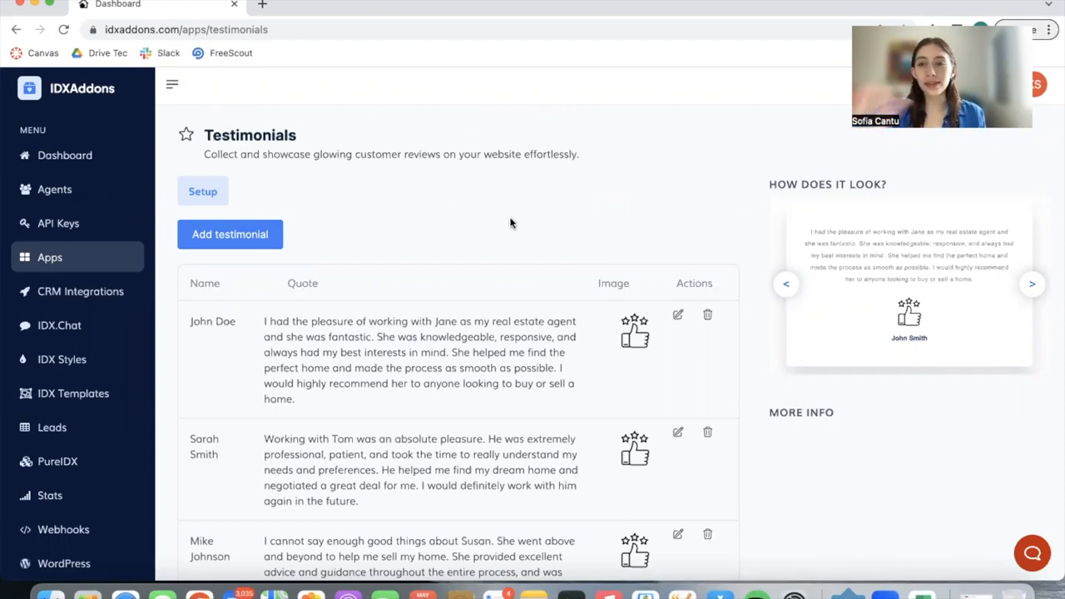
pyautogui.moveTo(973, 313)
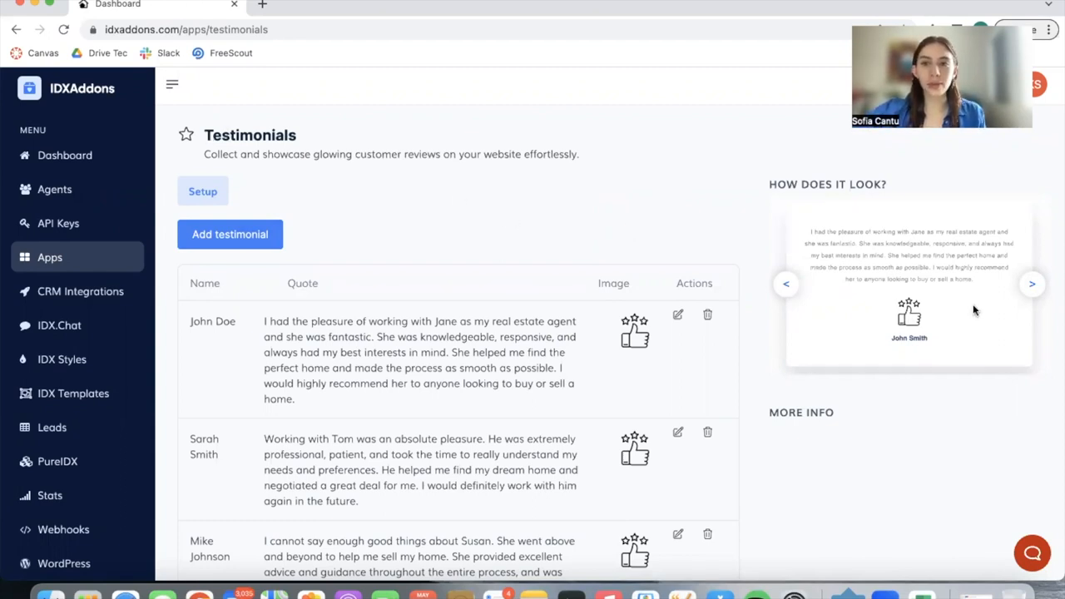
pyautogui.moveTo(885, 331)
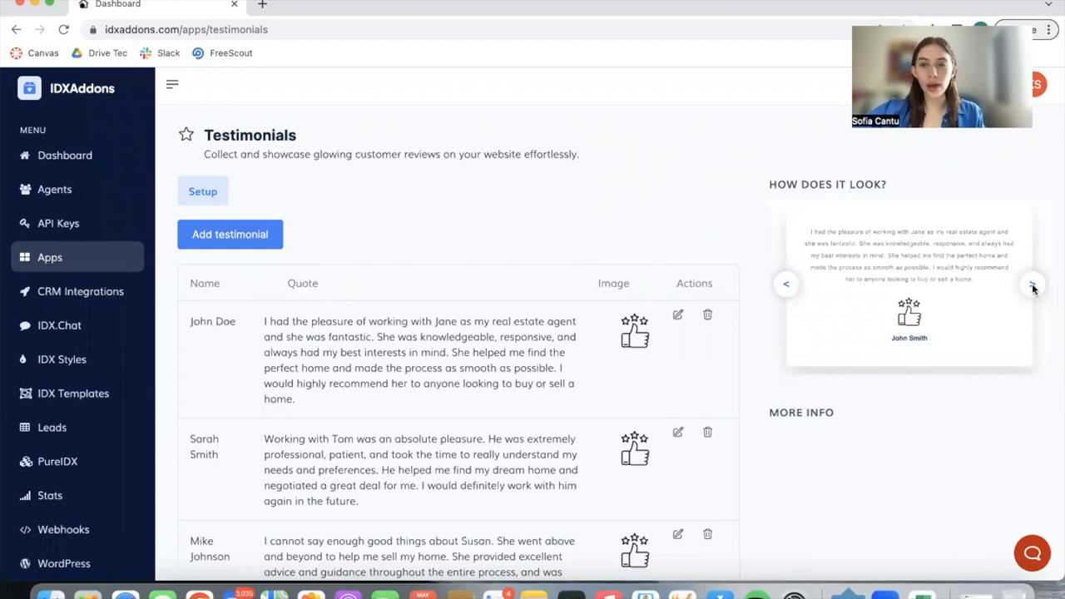
# Step: Scroll to the testimonials list and start editing John Doe's entry
pyautogui.scroll(-3)
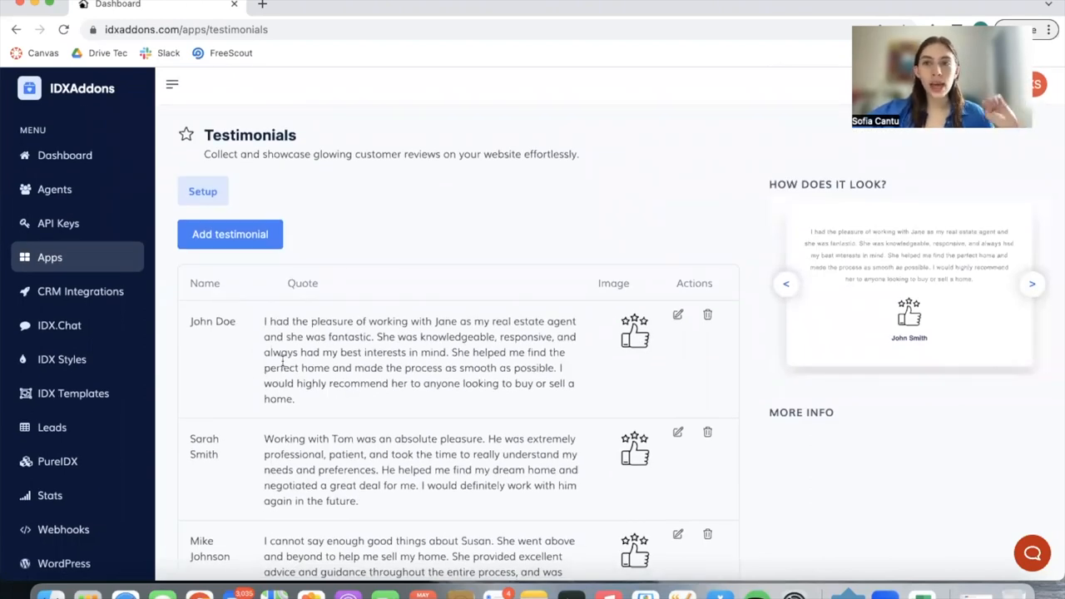
pyautogui.scroll(-3)
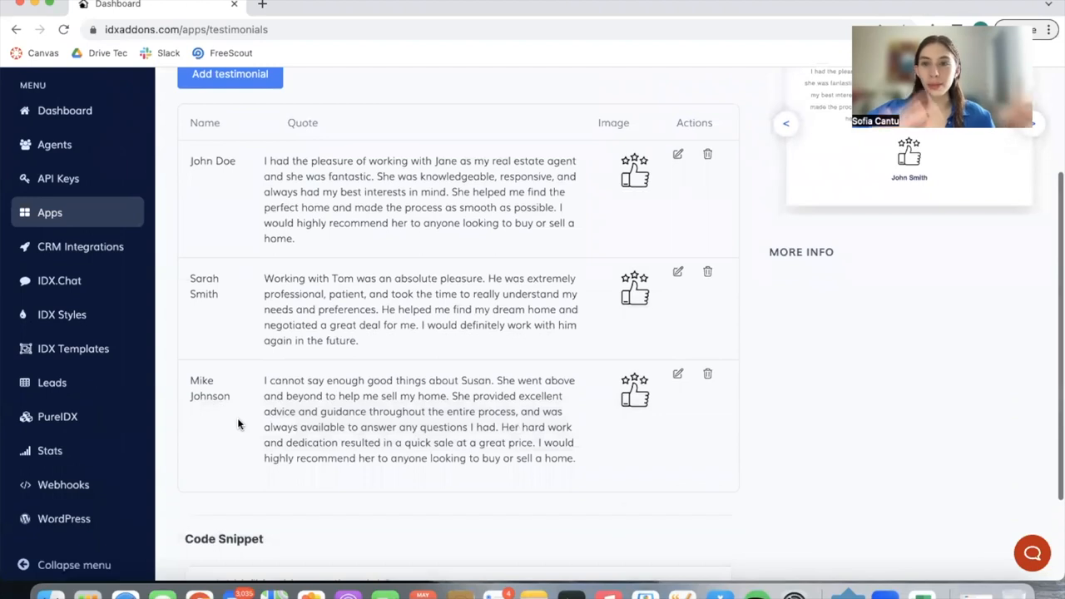
pyautogui.moveTo(493, 457)
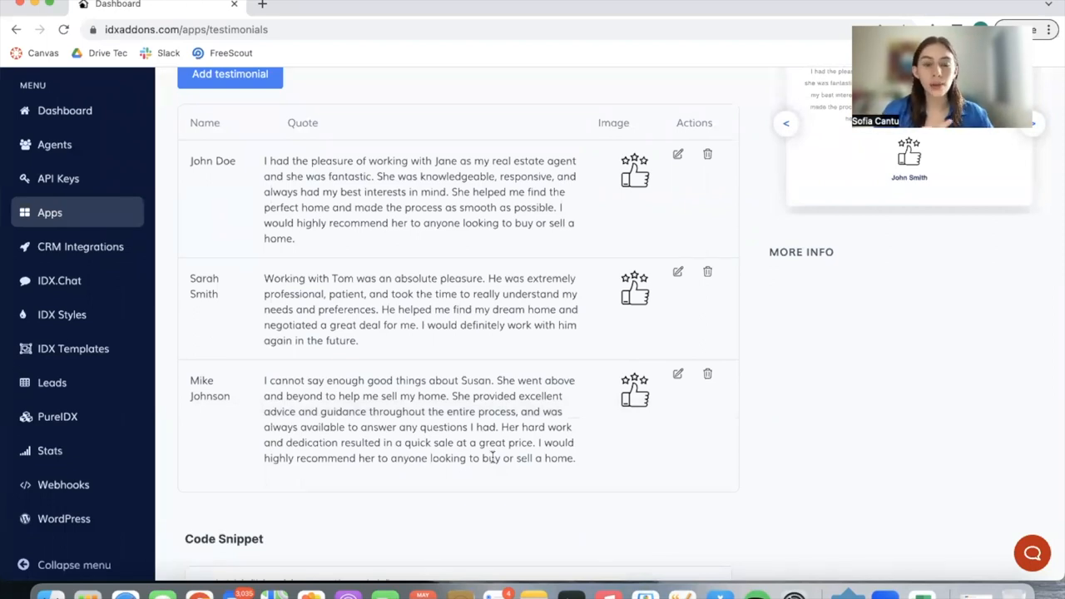
pyautogui.moveTo(206, 518)
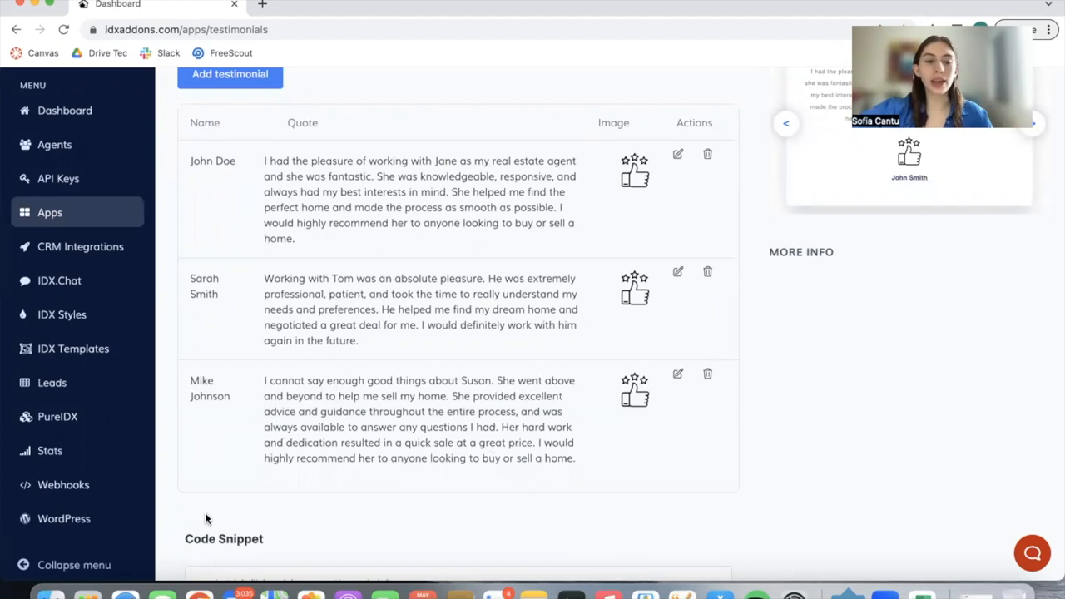
pyautogui.scroll(-3)
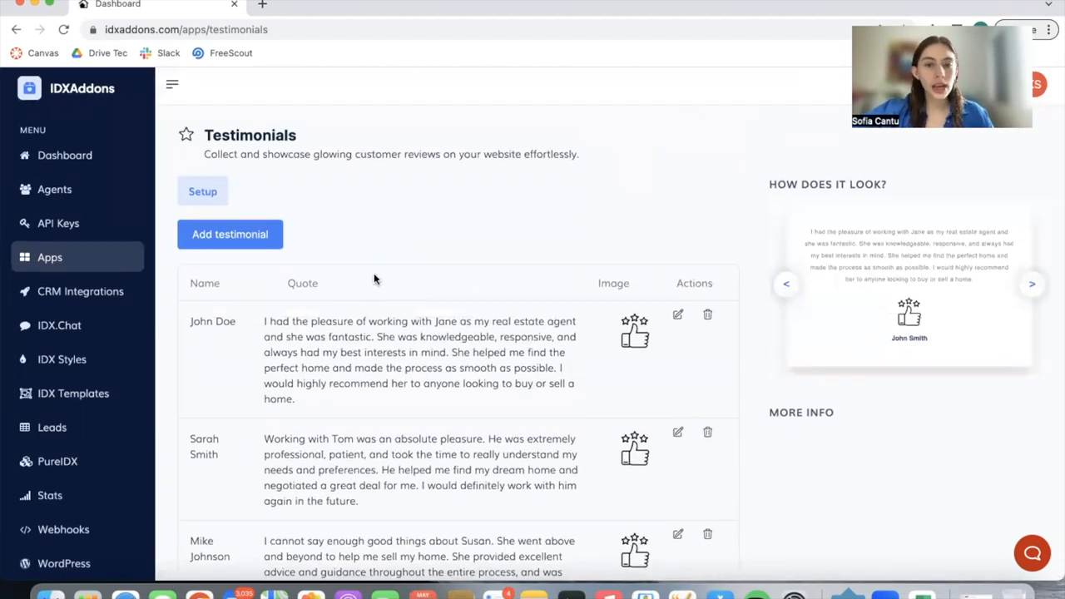
pyautogui.scroll(-3)
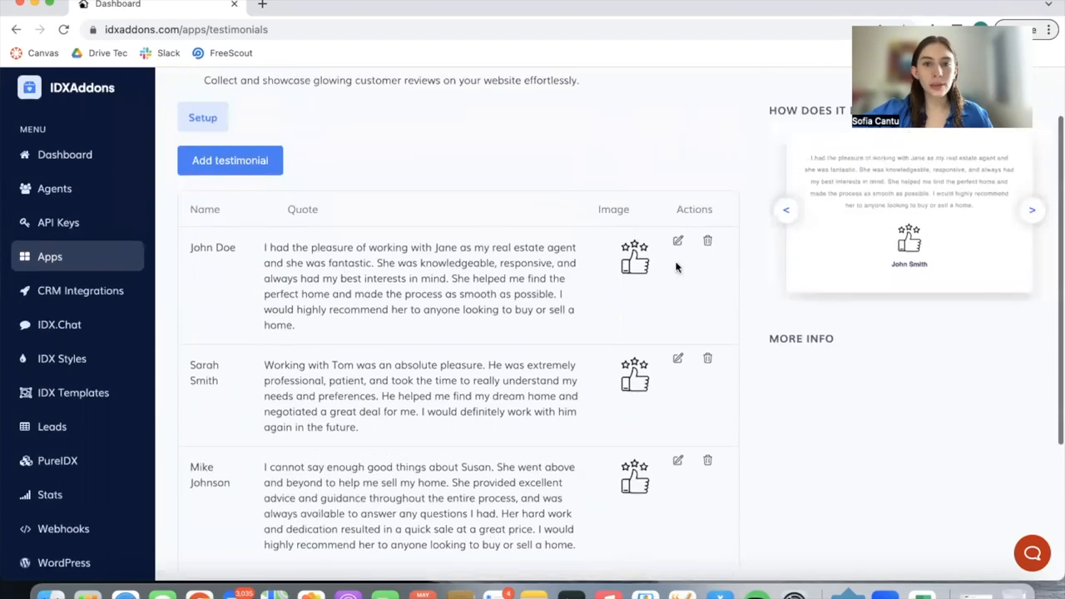
pyautogui.click(677, 240)
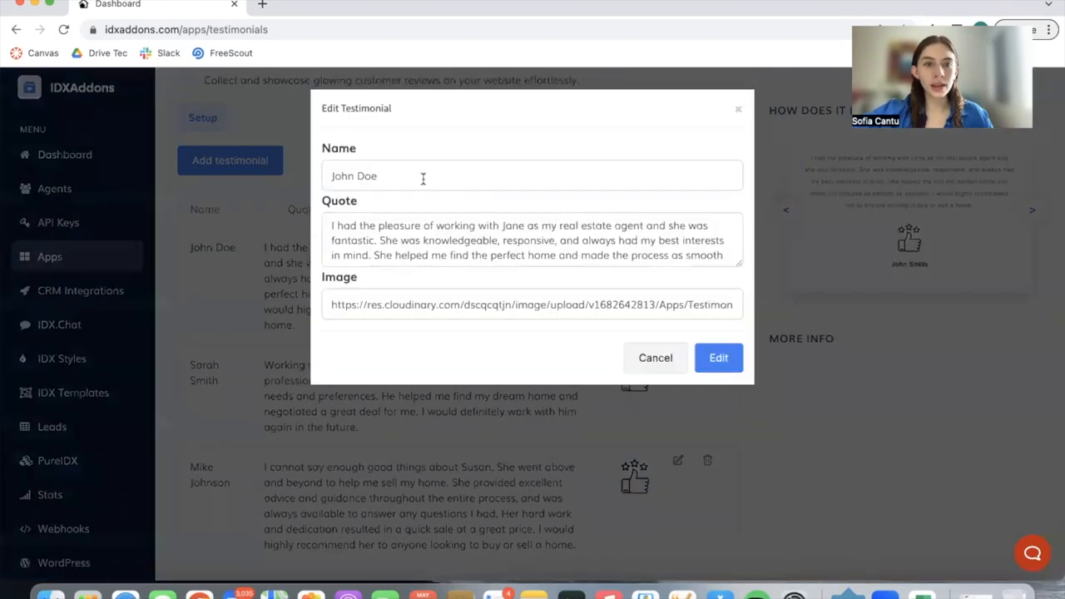
pyautogui.doubleClick(353, 176)
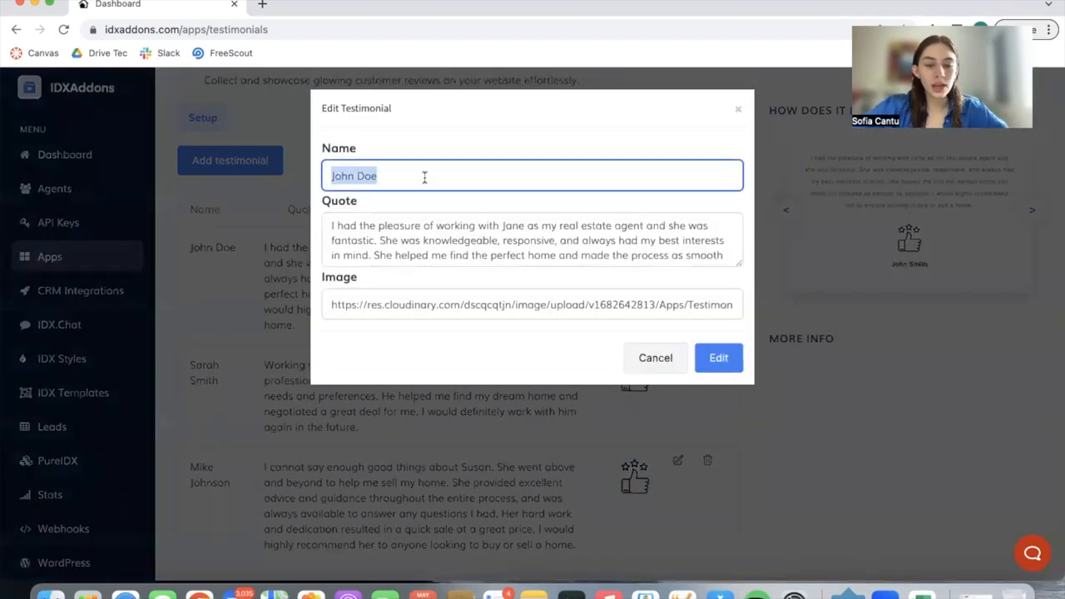
pyautogui.write('Josh Rider')
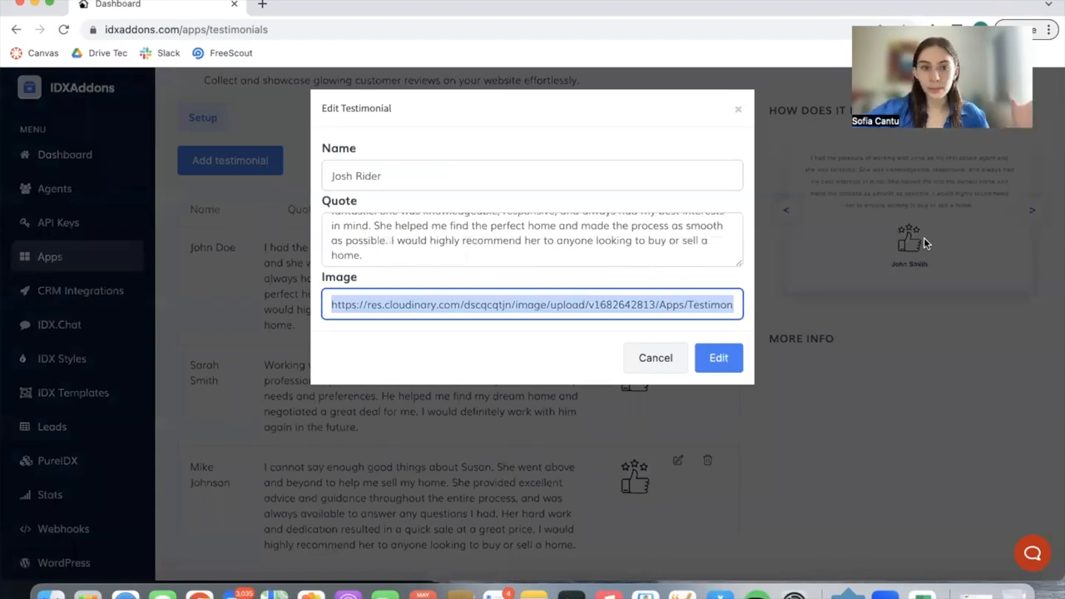
pyautogui.moveTo(712, 343)
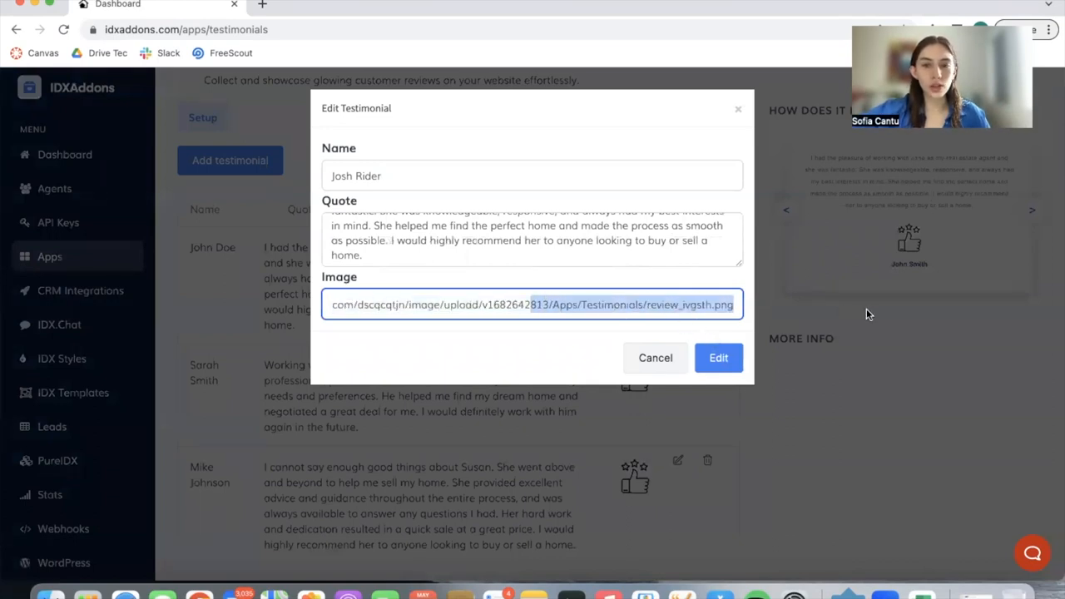
pyautogui.click(712, 303)
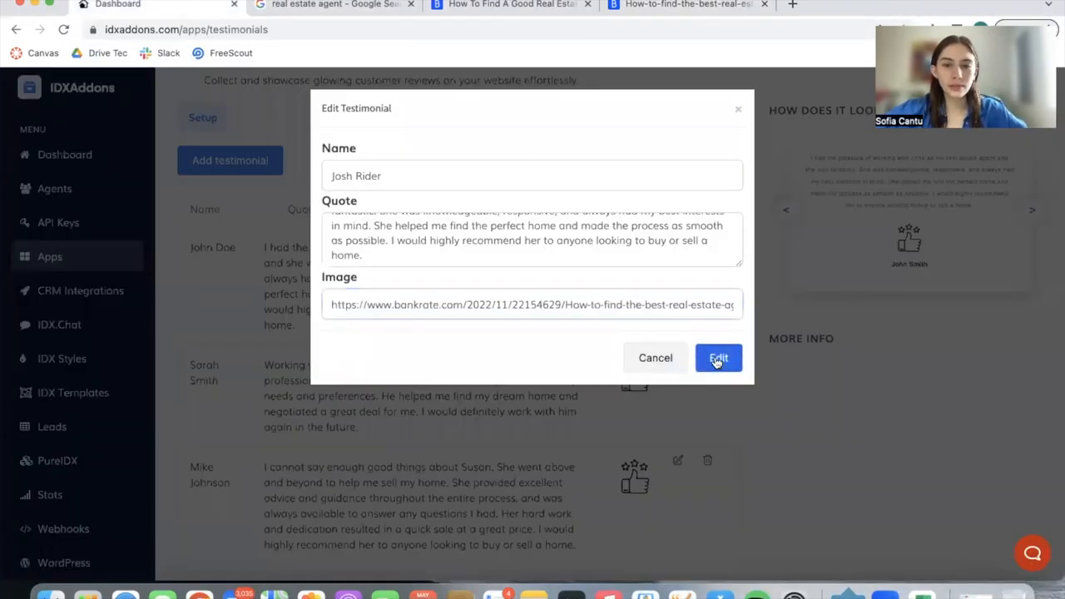
pyautogui.click(719, 357)
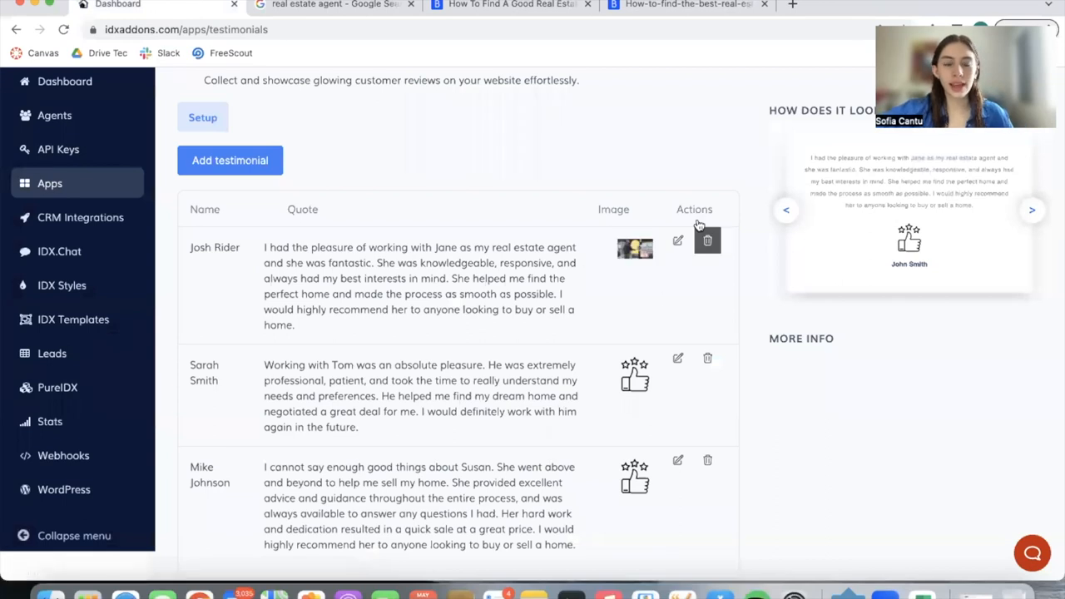
# Step: Copy the widget embed code from the Code Snippet section
pyautogui.scroll(-3)
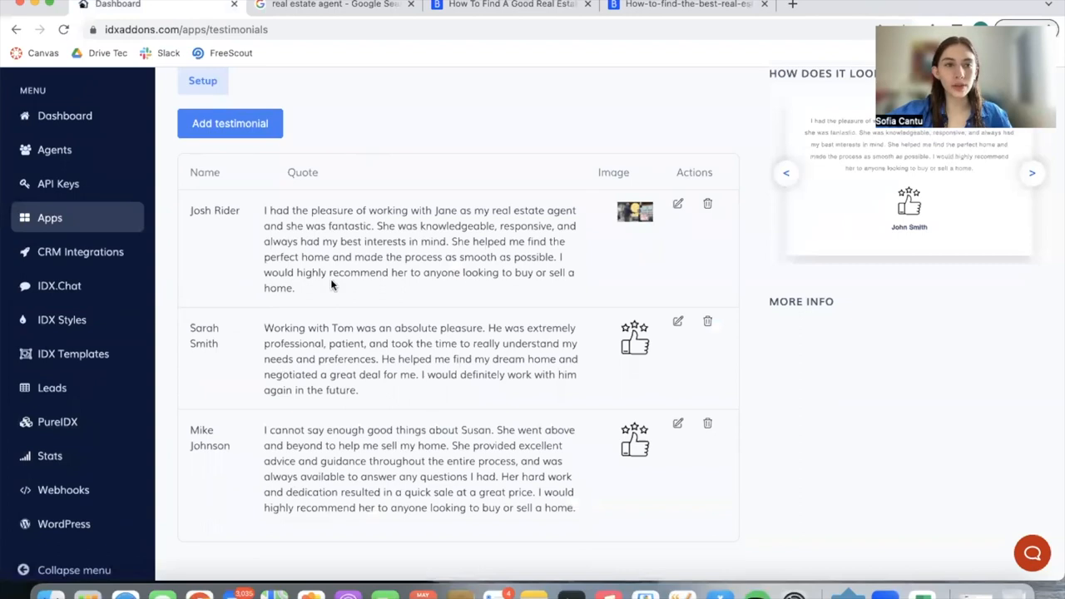
pyautogui.click(230, 123)
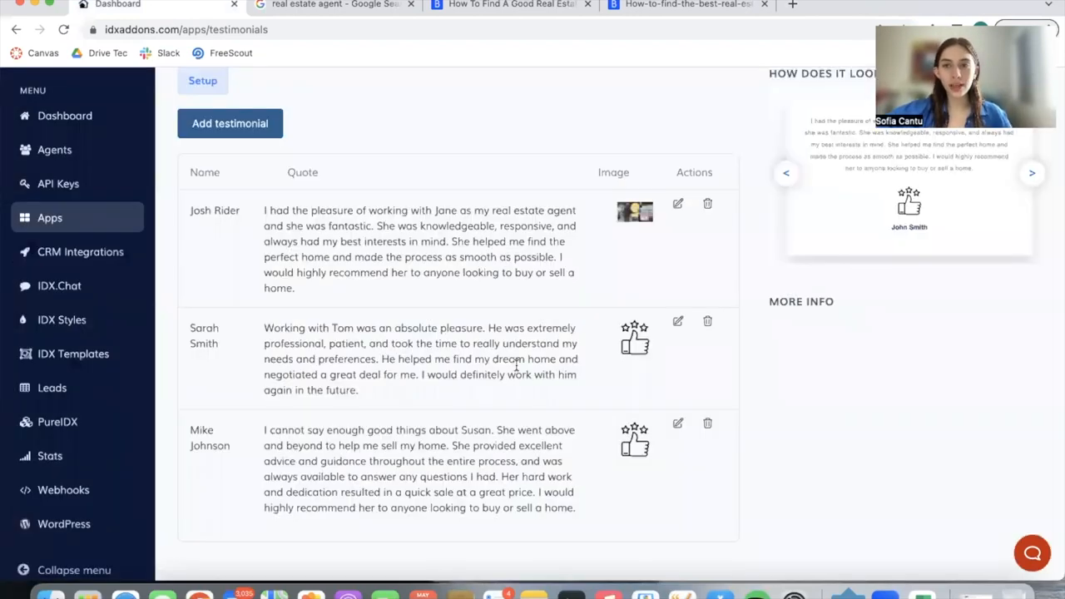
pyautogui.scroll(-3)
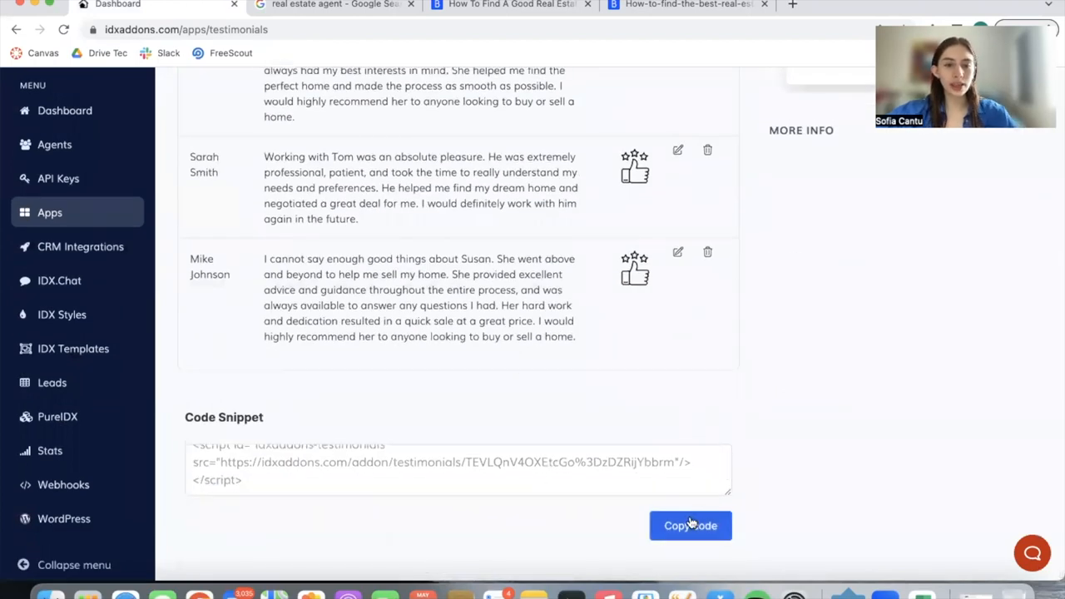
pyautogui.click(688, 526)
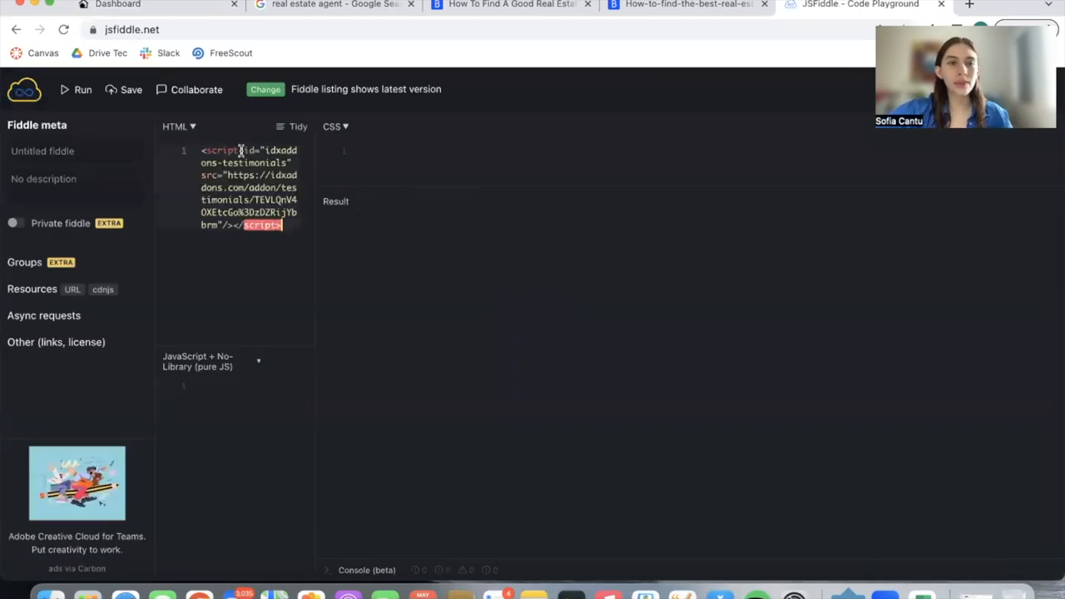
# Step: Run the pasted snippet and cycle the carousel from Josh Rider to Sarah Smith
pyautogui.click(68, 90)
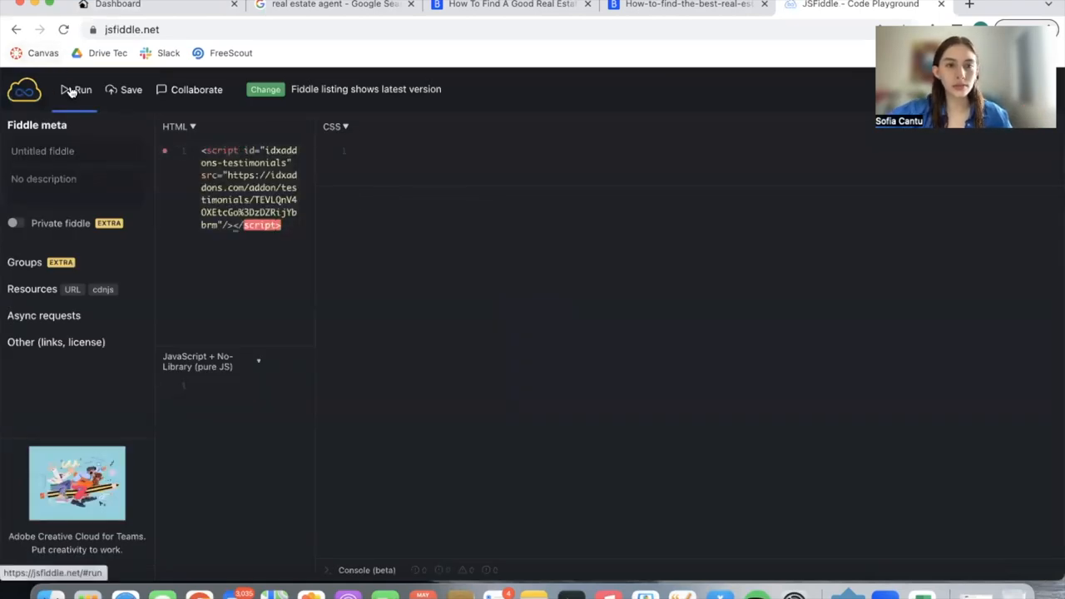
pyautogui.click(84, 90)
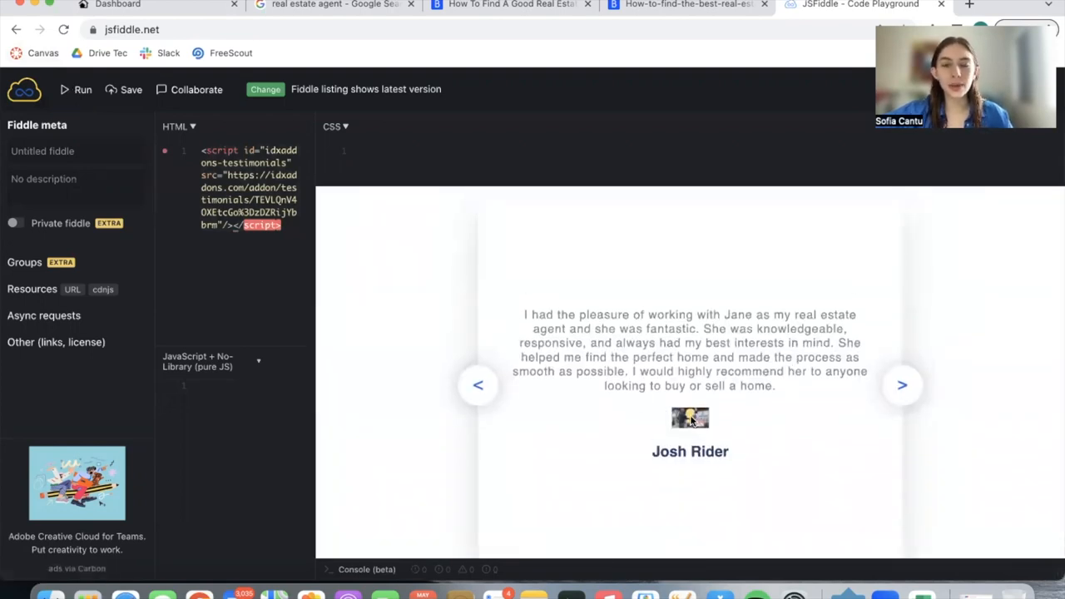
pyautogui.moveTo(709, 426)
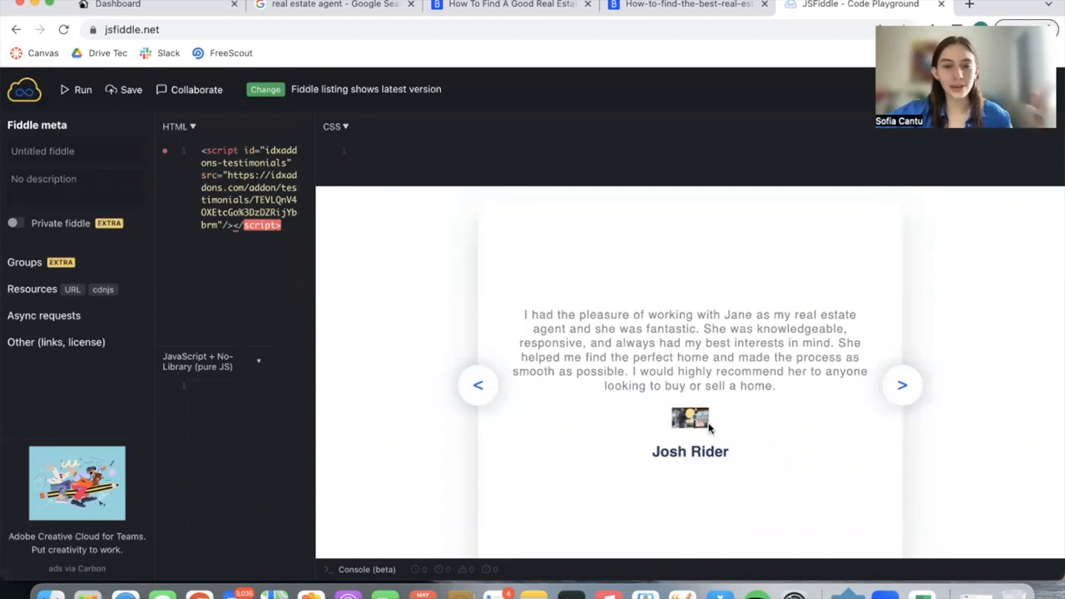
pyautogui.click(902, 386)
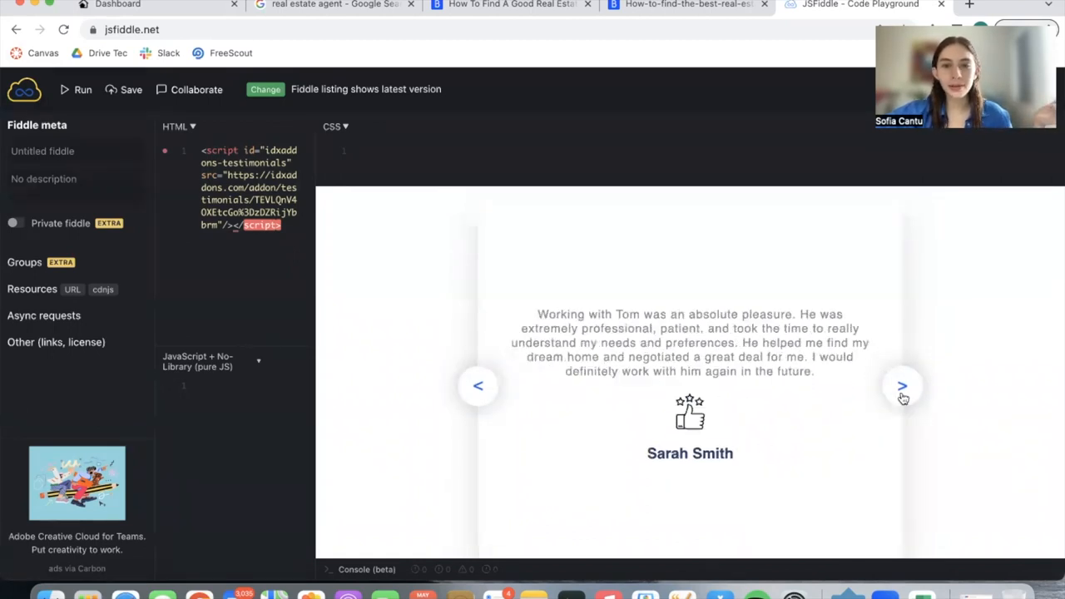
pyautogui.click(904, 387)
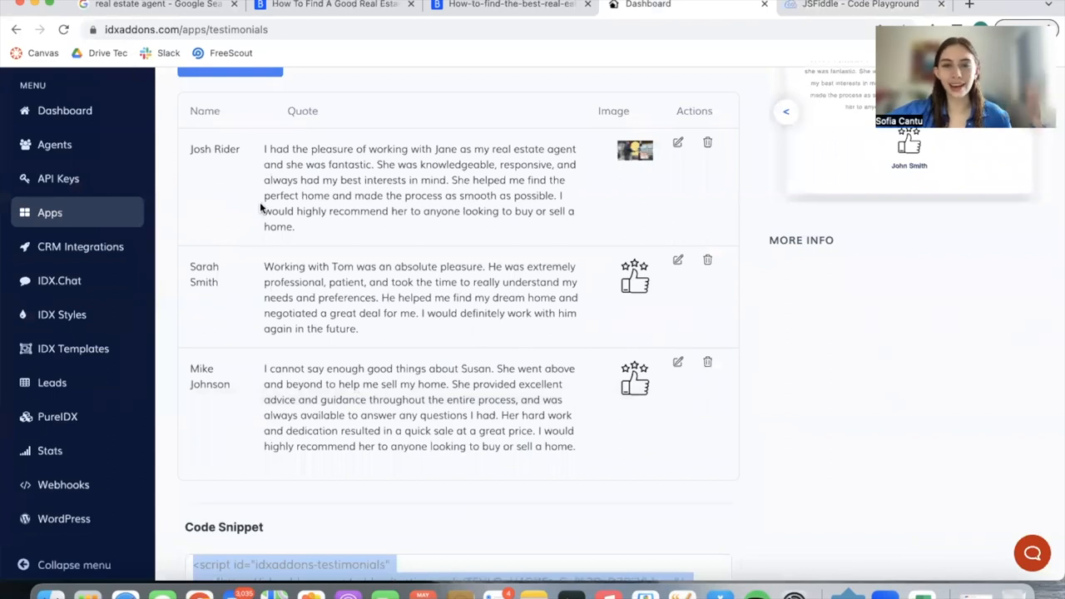
pyautogui.click(859, 5)
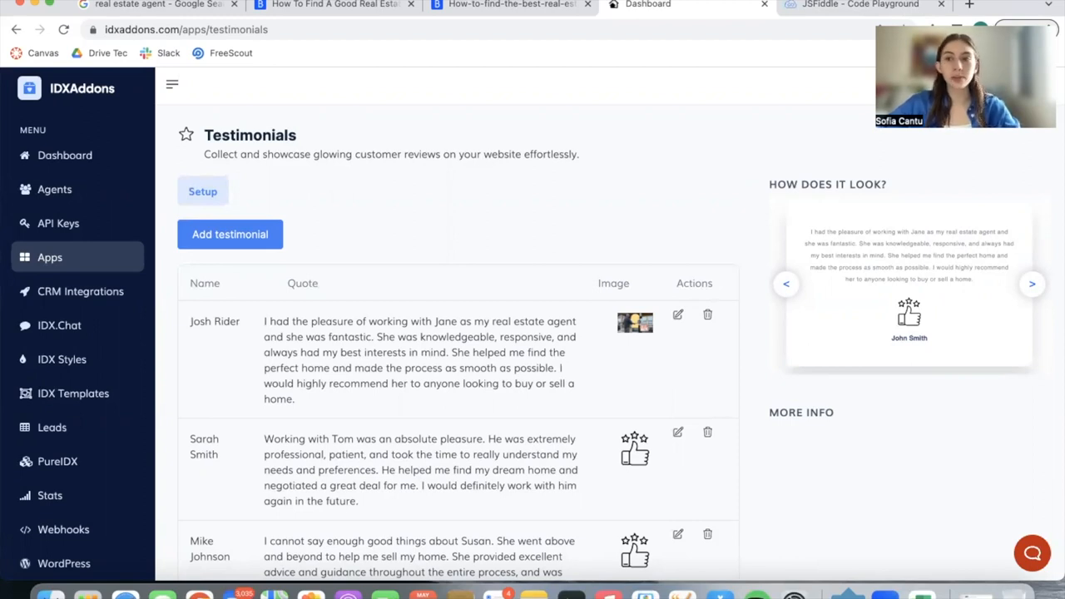
pyautogui.click(976, 6)
pyautogui.write('idxaddons.com/free')
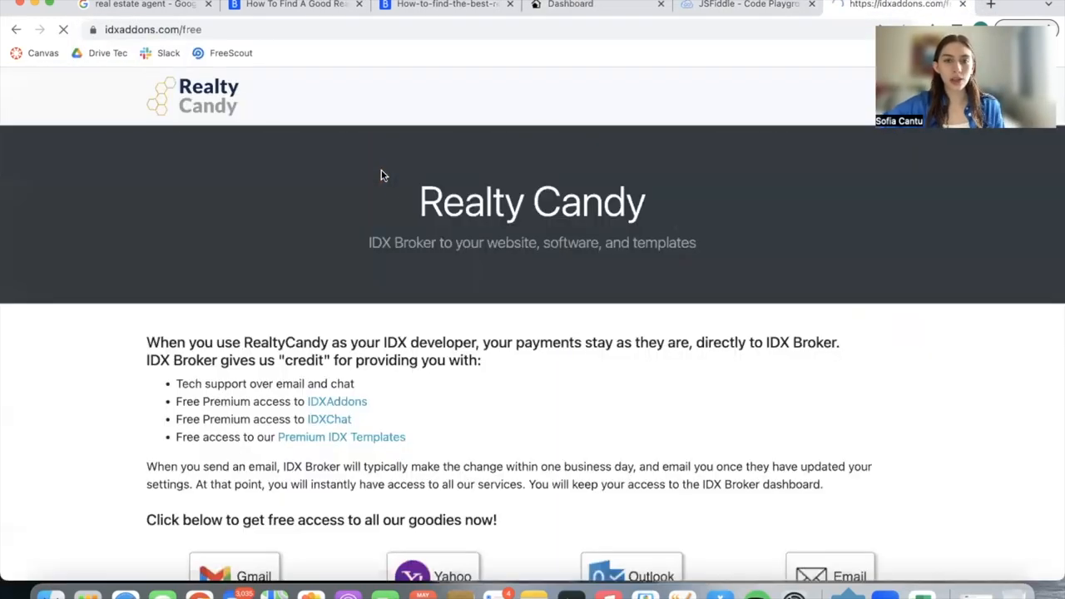
# Step: Scroll to the Gmail, Yahoo, Outlook and Email access buttons
pyautogui.scroll(-3)
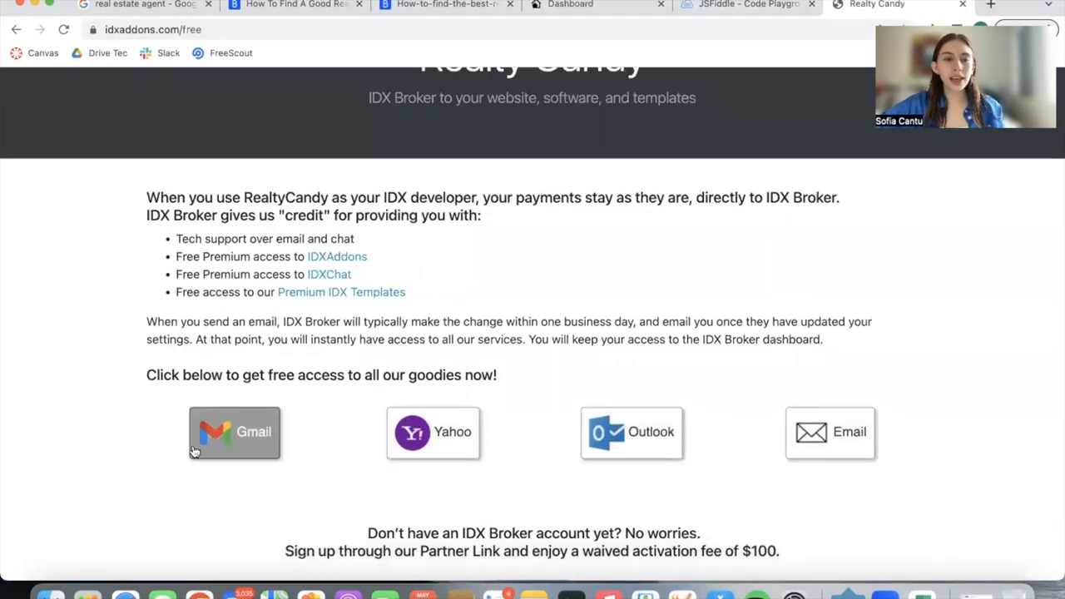
pyautogui.moveTo(978, 459)
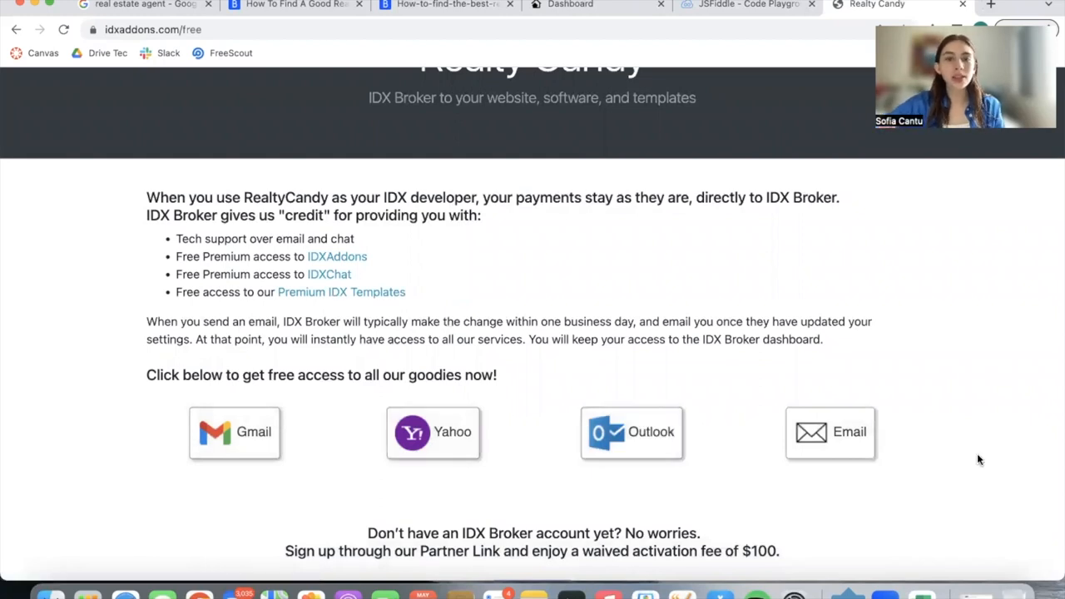